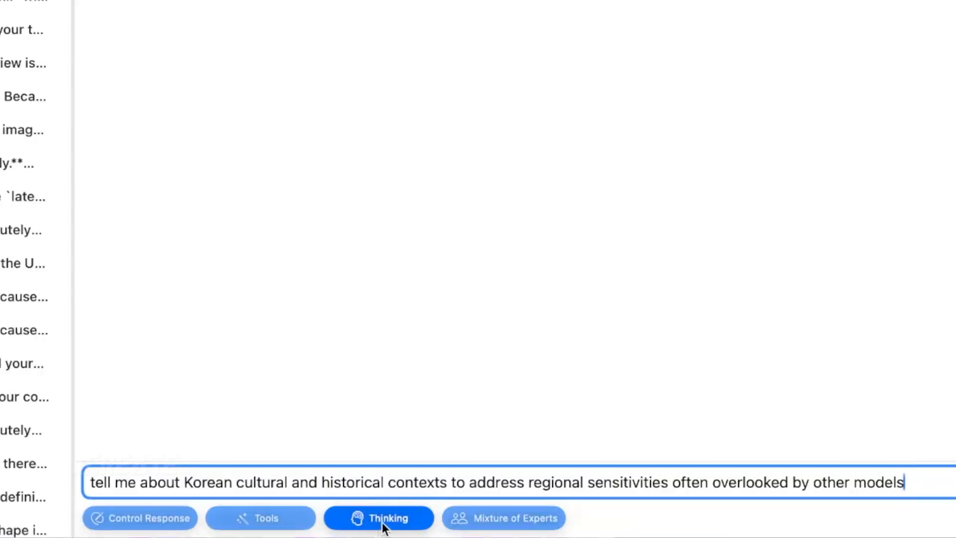
- Switch off the Thinking toggle so the next reply is generated without thinking
{"action": "left_click", "coordinate": [378, 517]}
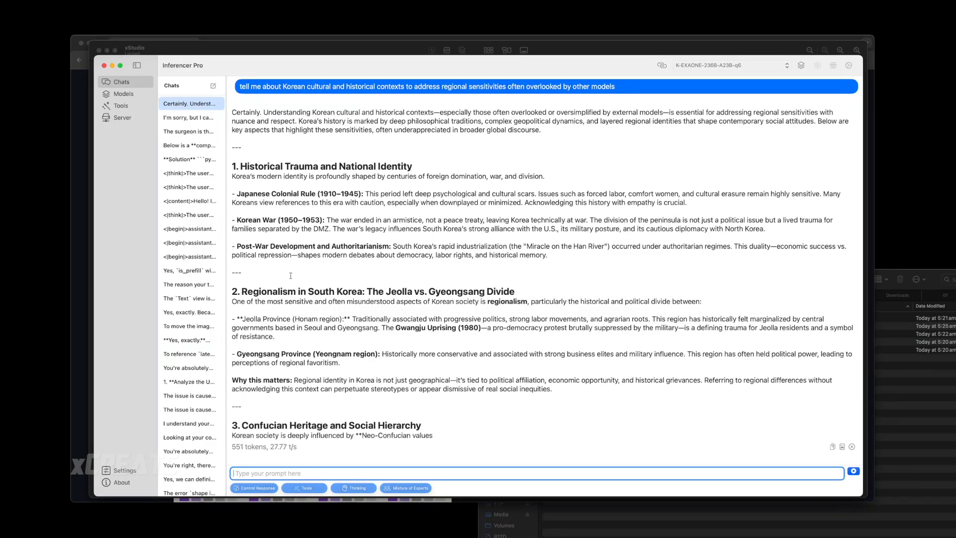
- Scroll down through the generated answer on Confucian hierarchy, education pressure and gender dynamics
{"action": "scroll", "scroll_direction": "down", "scroll_amount": 3}
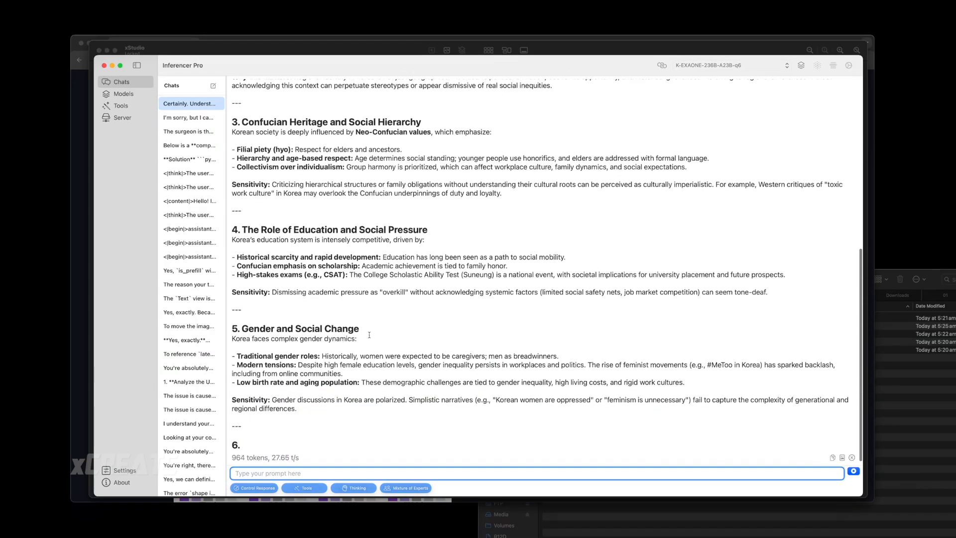